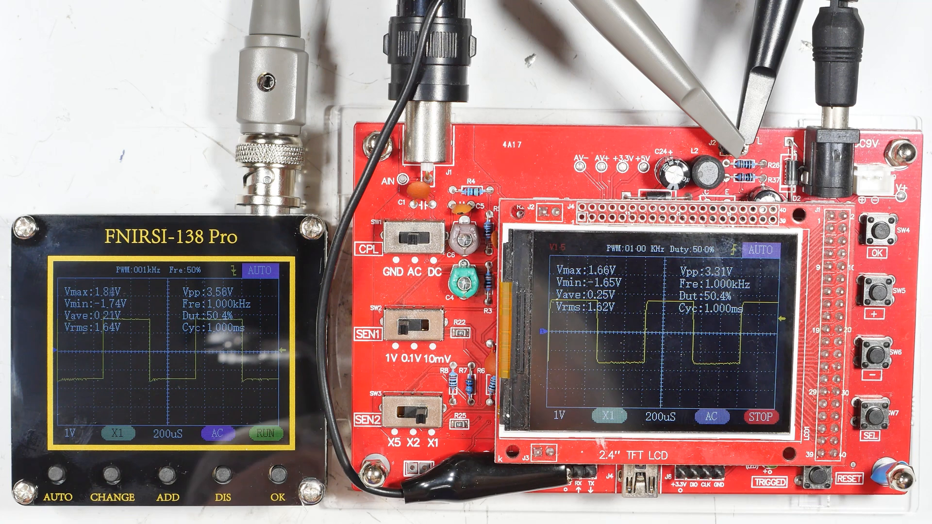
click(886, 409)
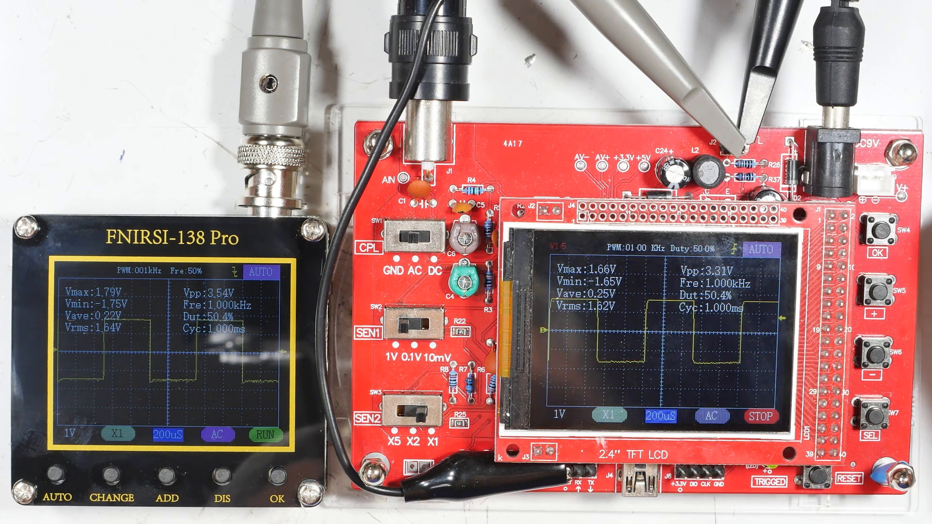
click(879, 288)
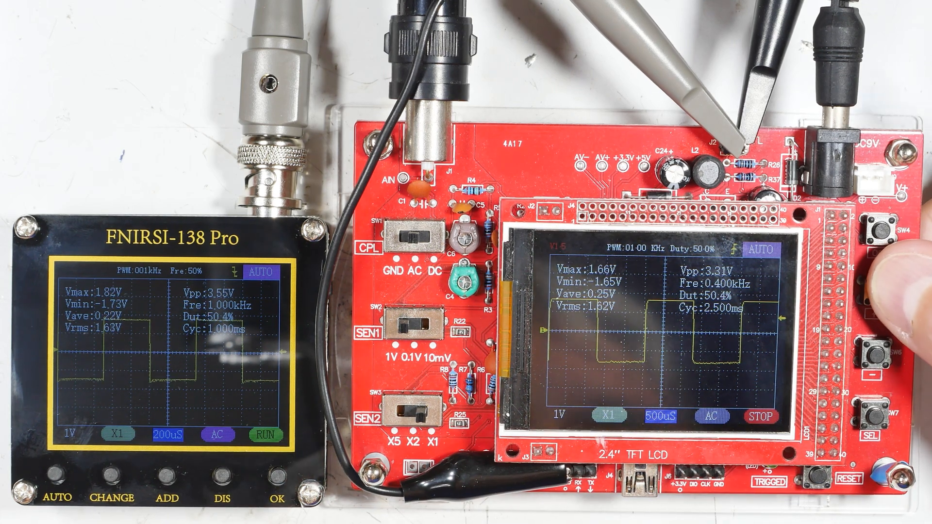